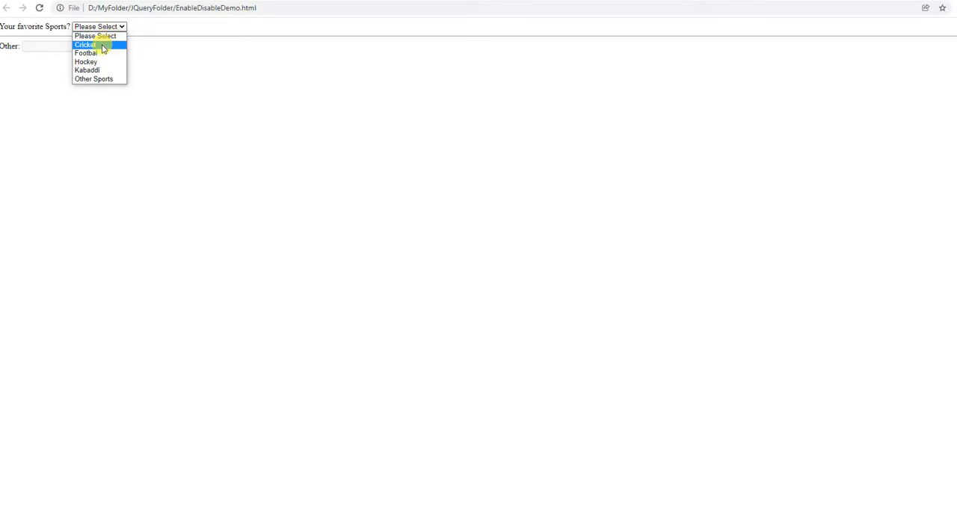
Choose Hockey and then Other Sports from the favourite-sports dropdown on the demo page.
click(84, 45)
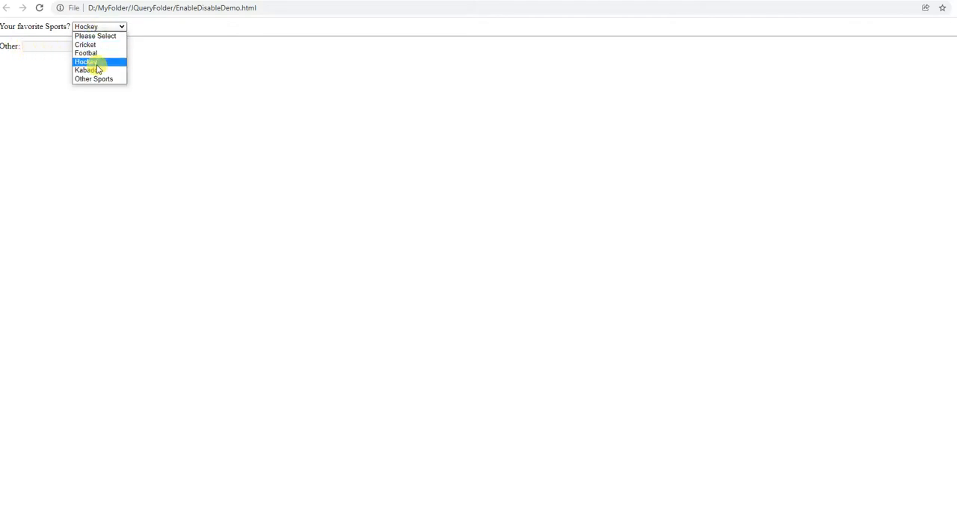
mouse_move(93, 79)
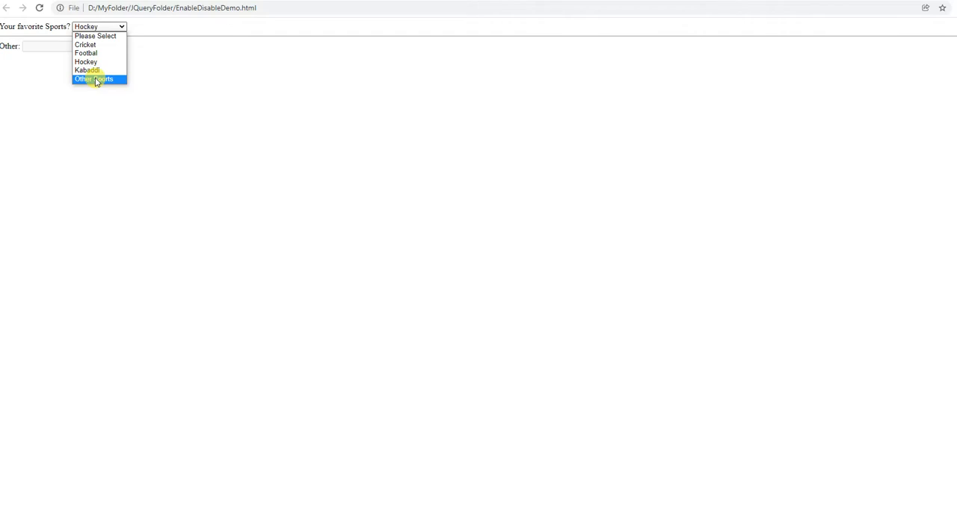
click(92, 79)
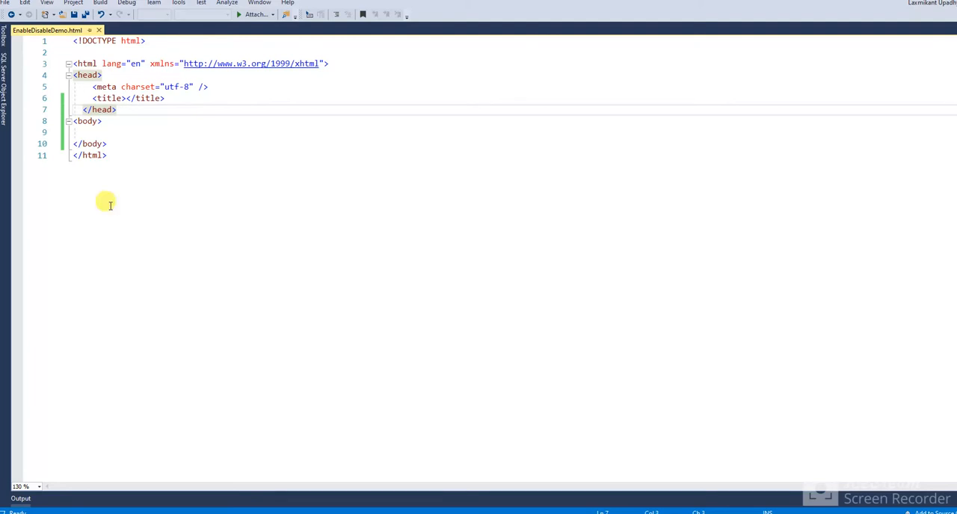
Write <label>Your favorite Sports</label> inside the body and start a new line below it.
click(95, 132)
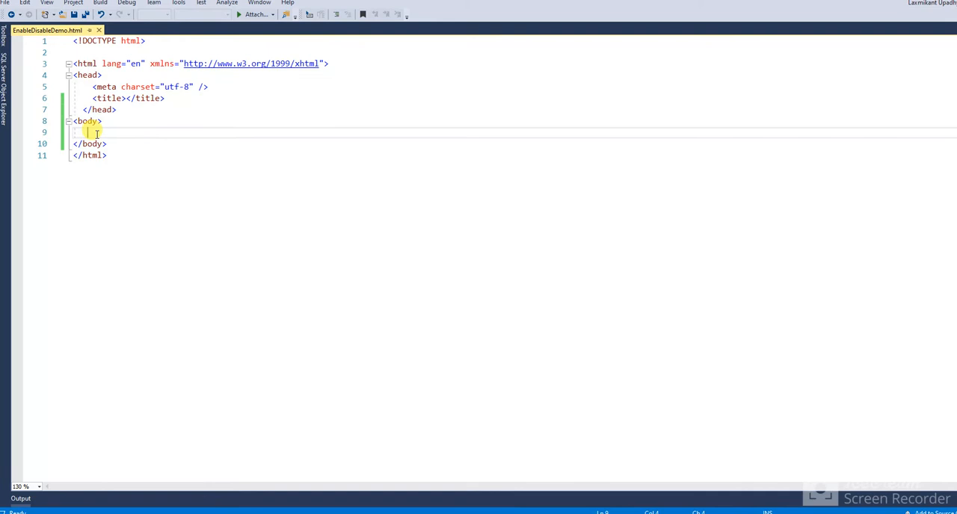
text(<label></label>)
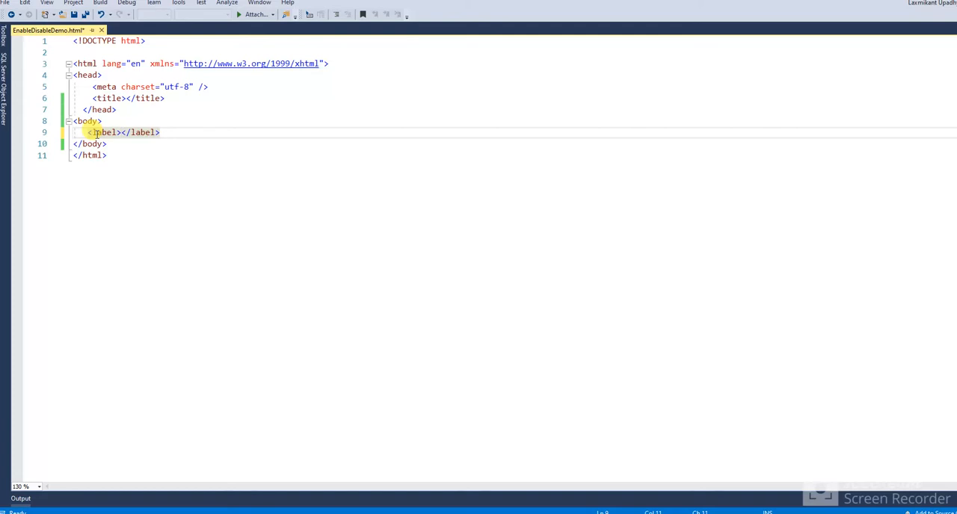
text(Your)
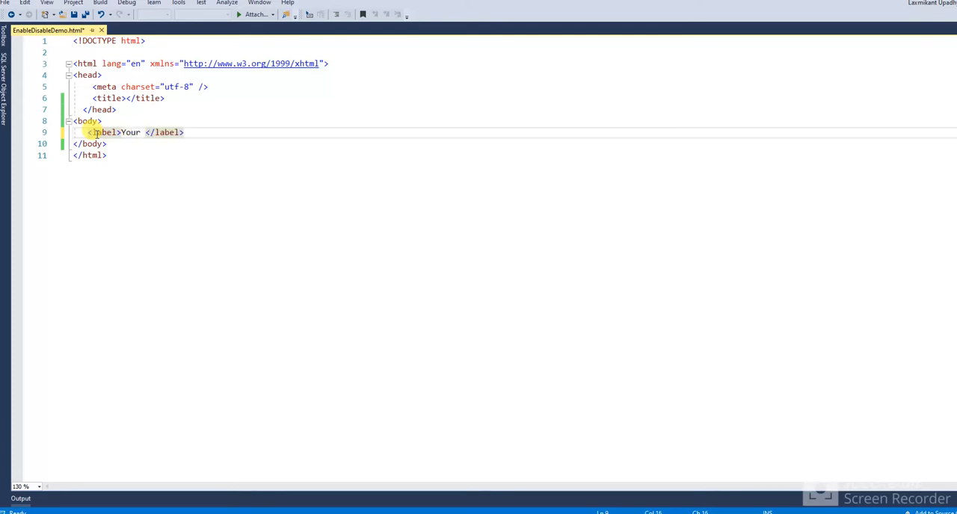
text(fa)
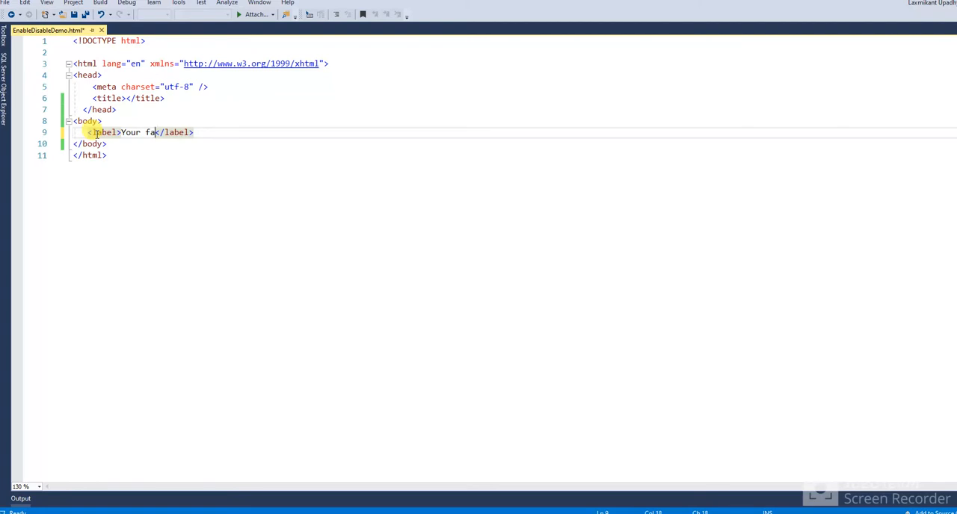
text(vo)
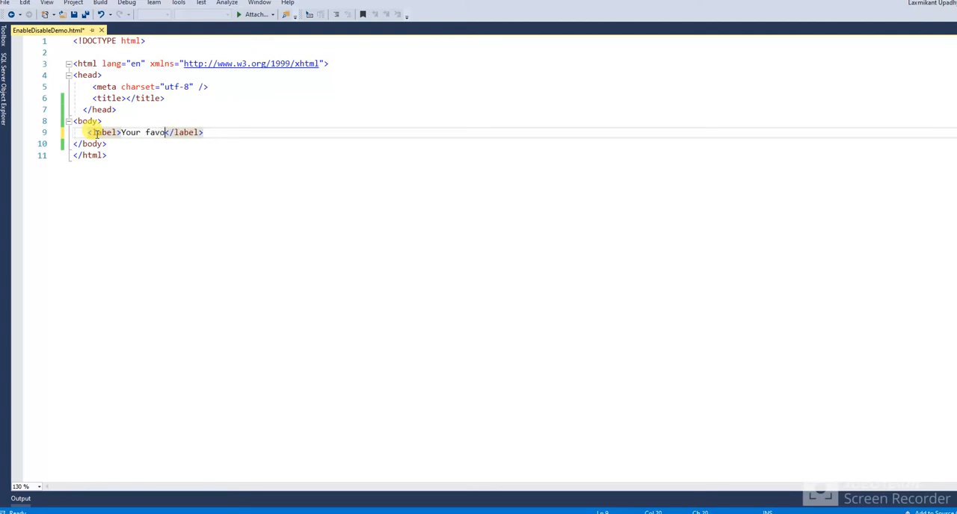
text(rite)
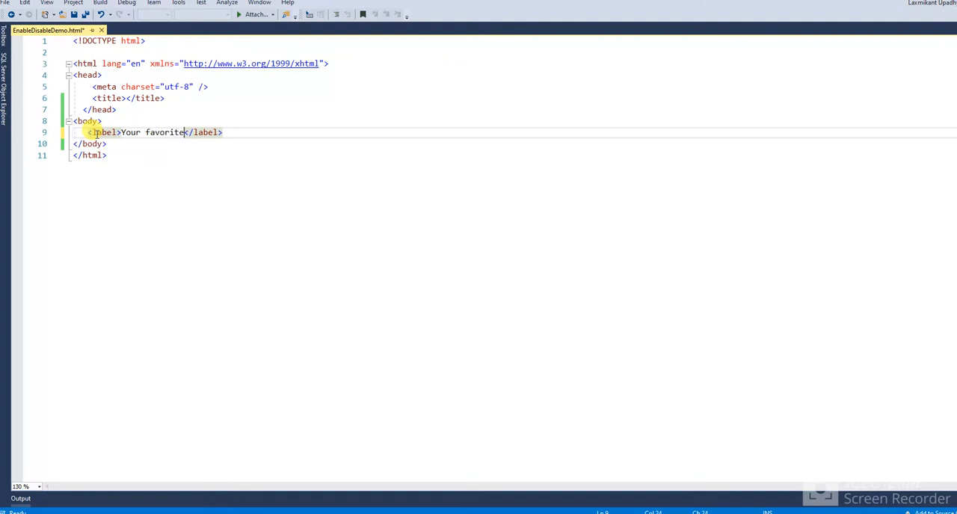
text(Spo)
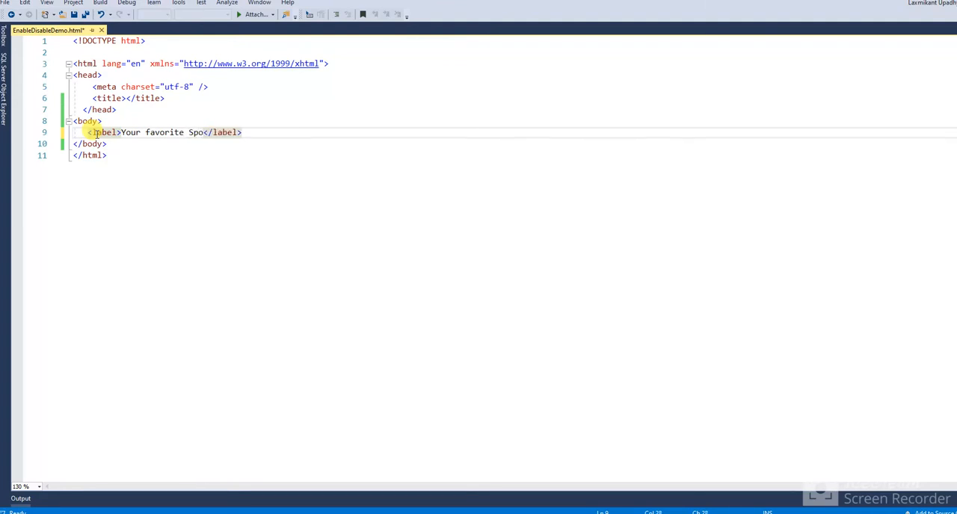
text(rts)
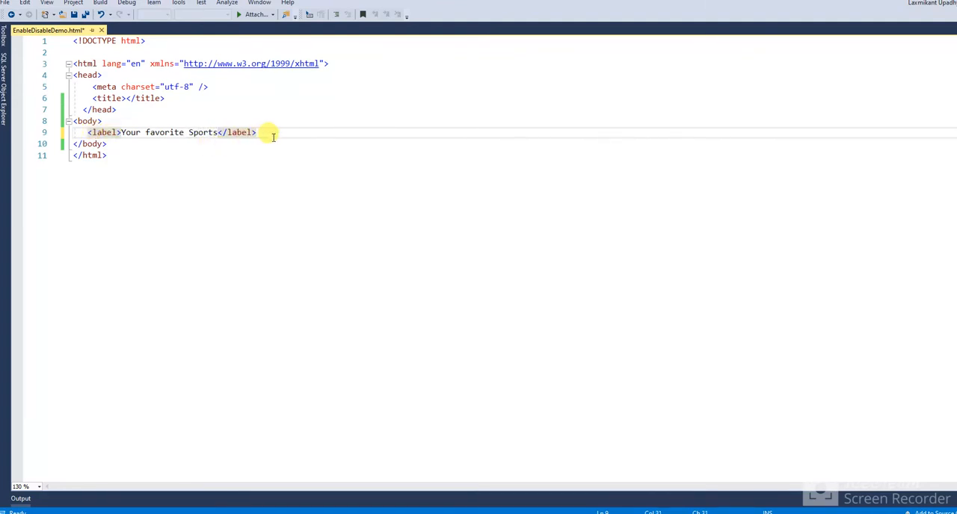
key(Return)
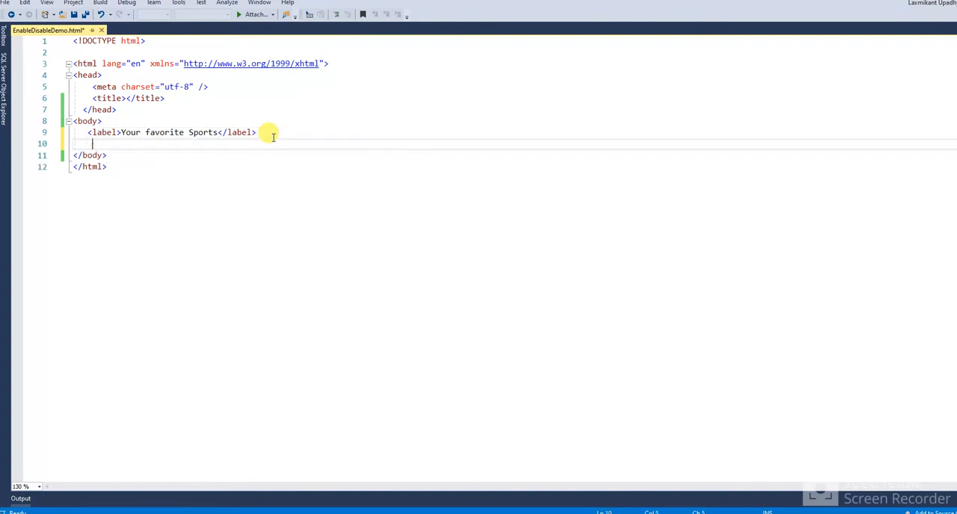
Write <select id="ddlSports"></select> with an empty line opened between its tags.
text(<)
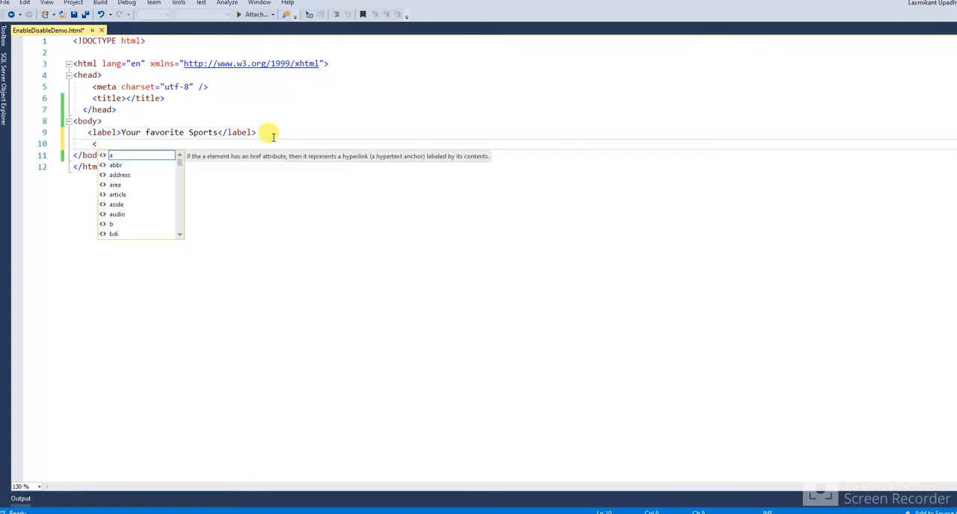
text(select id=""></select>)
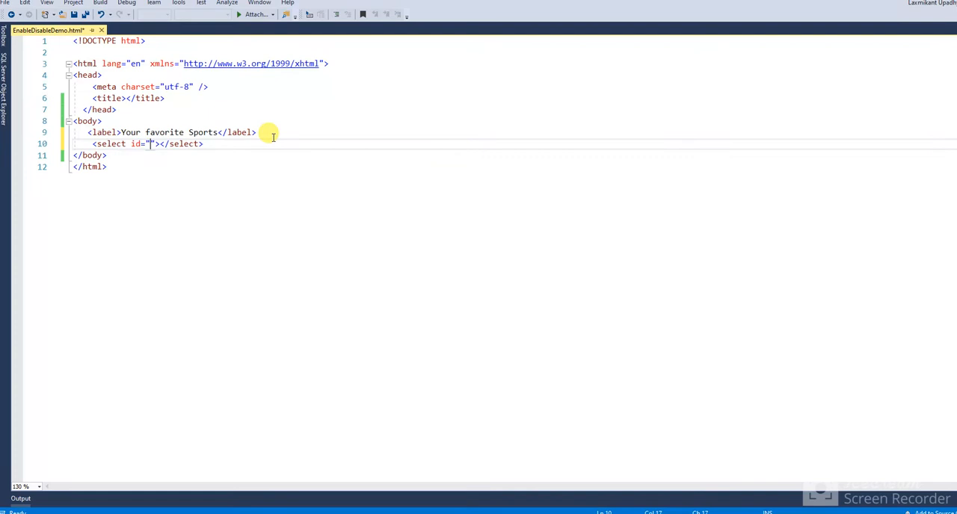
text(dd)
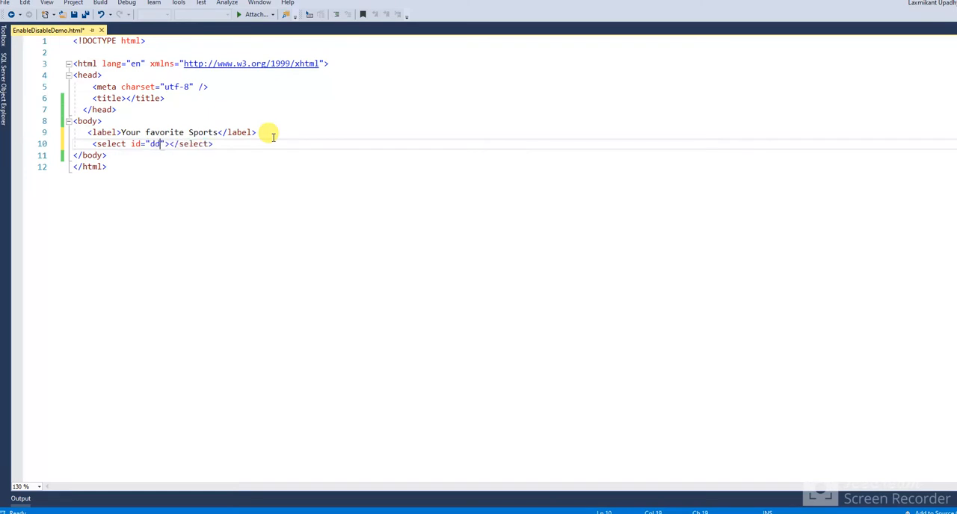
text(l)
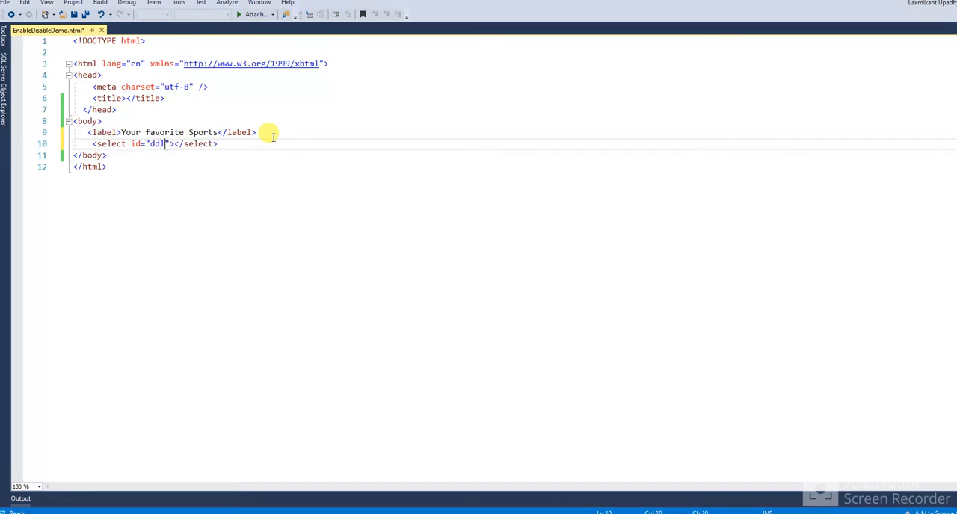
text(Spo)
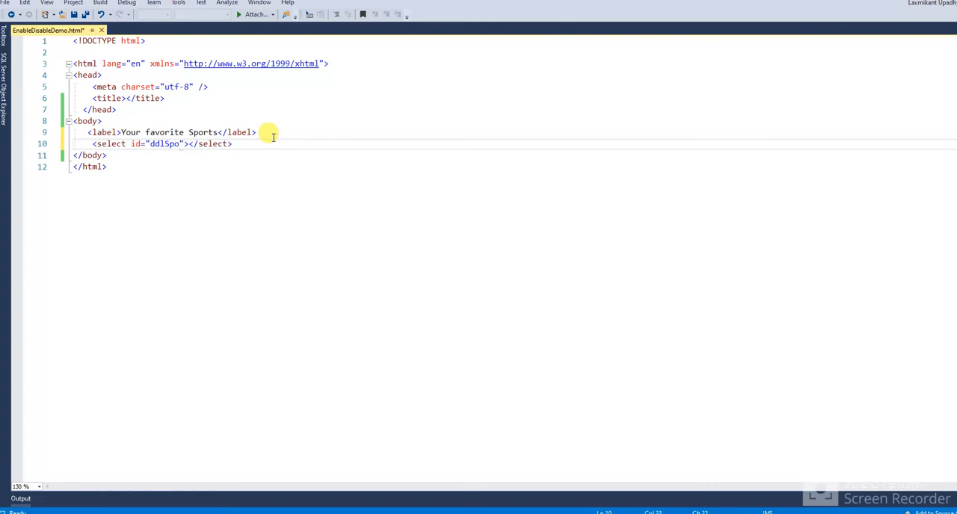
text(rts)
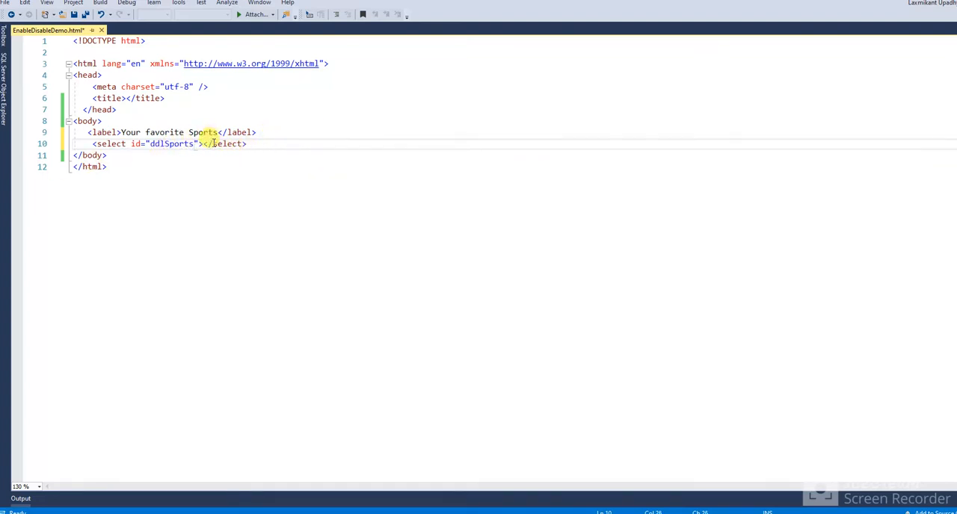
key(enter)
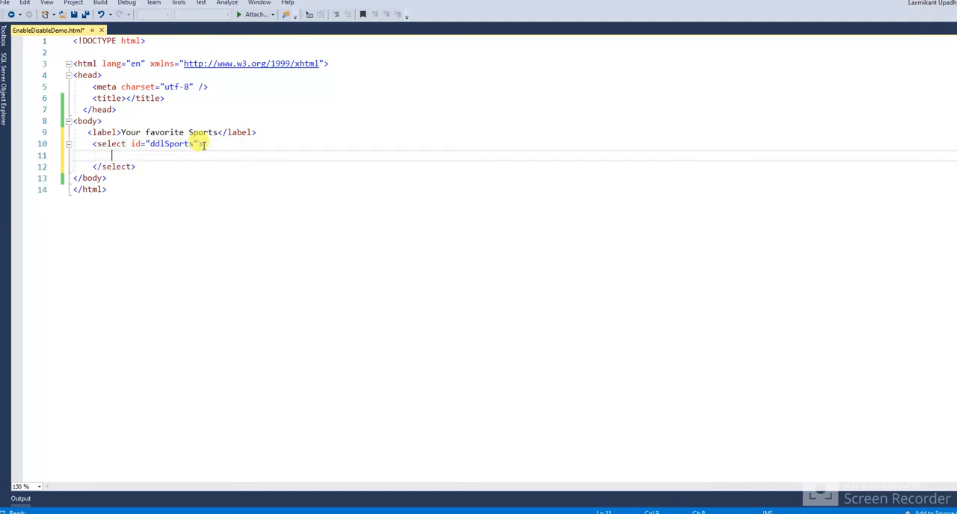
Write <option value="0">Please Select</option> as the select's first option.
text(<)
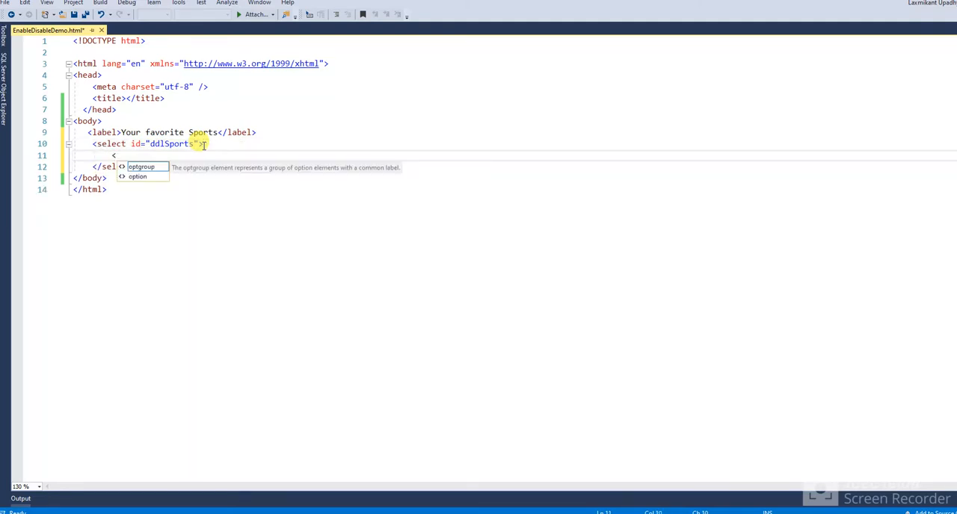
text(option)
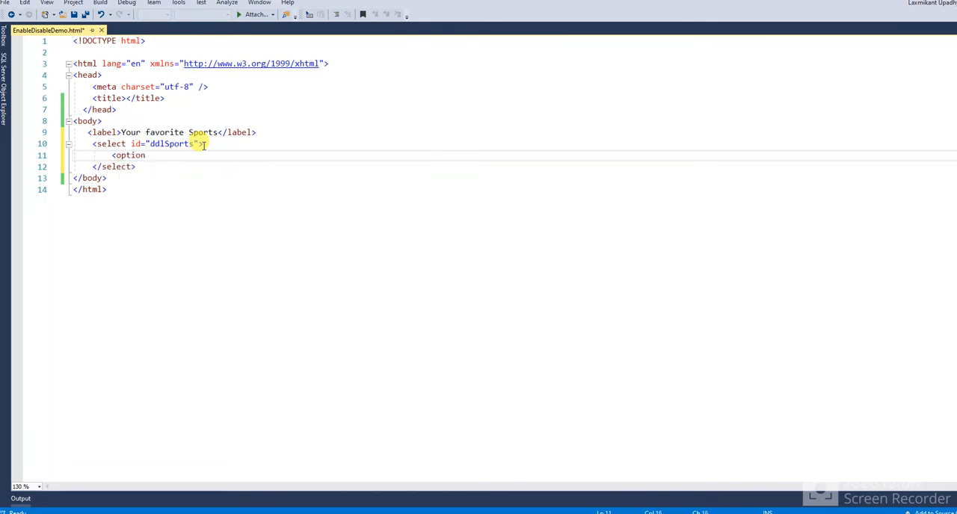
text(value="0)
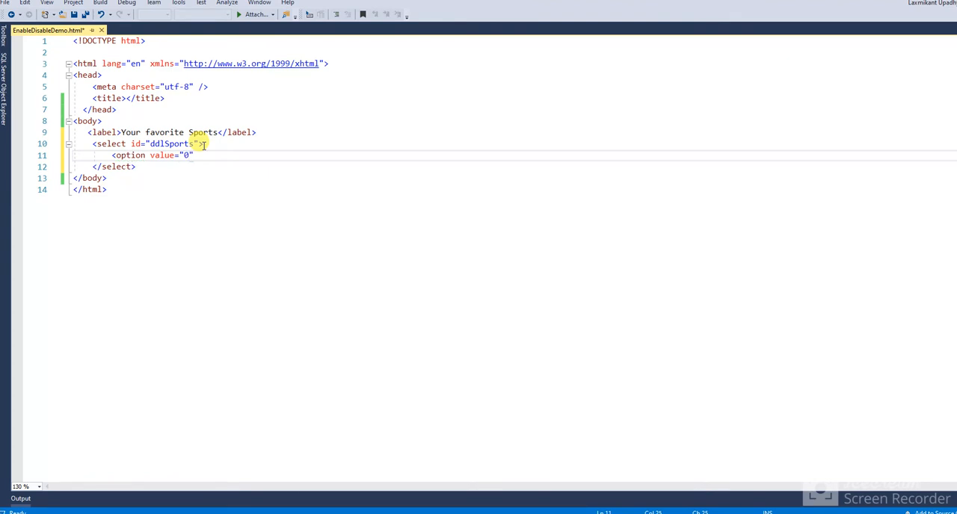
text(></option>)
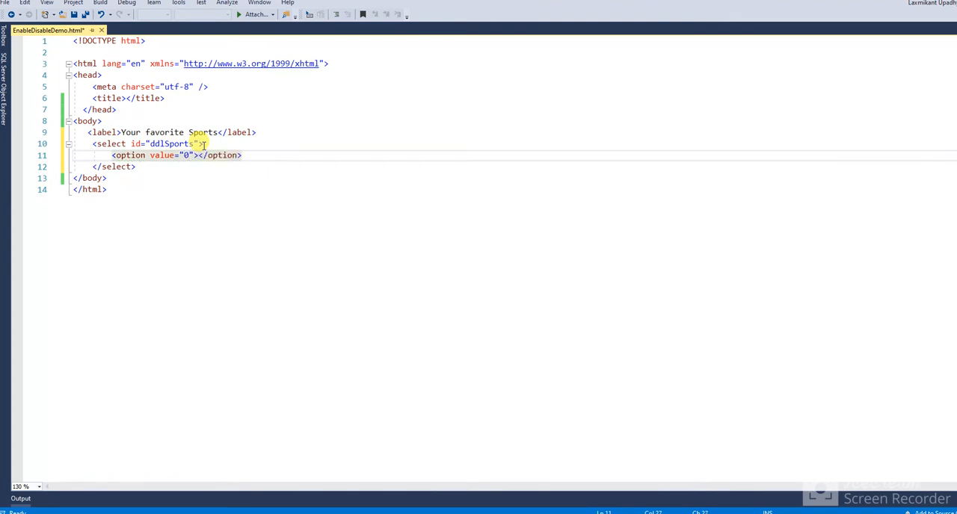
text(Plea)
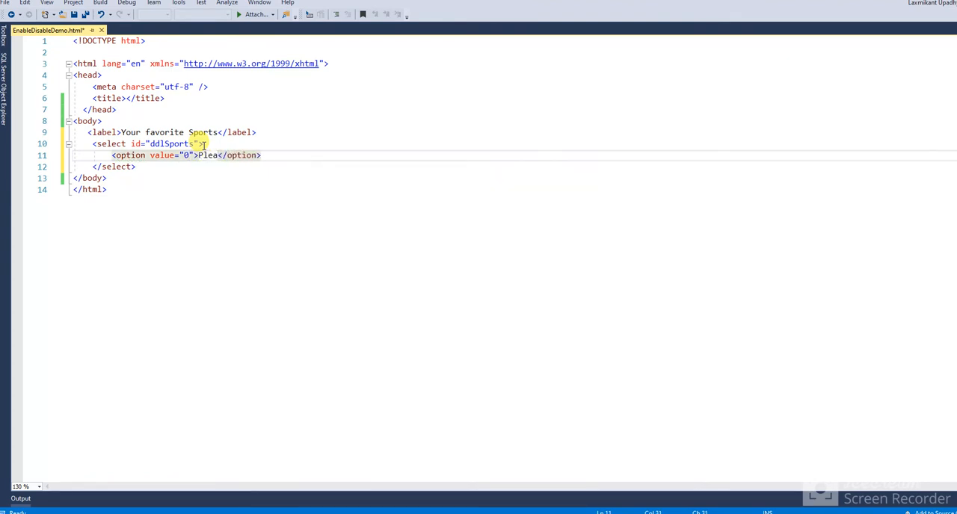
text(se Select)
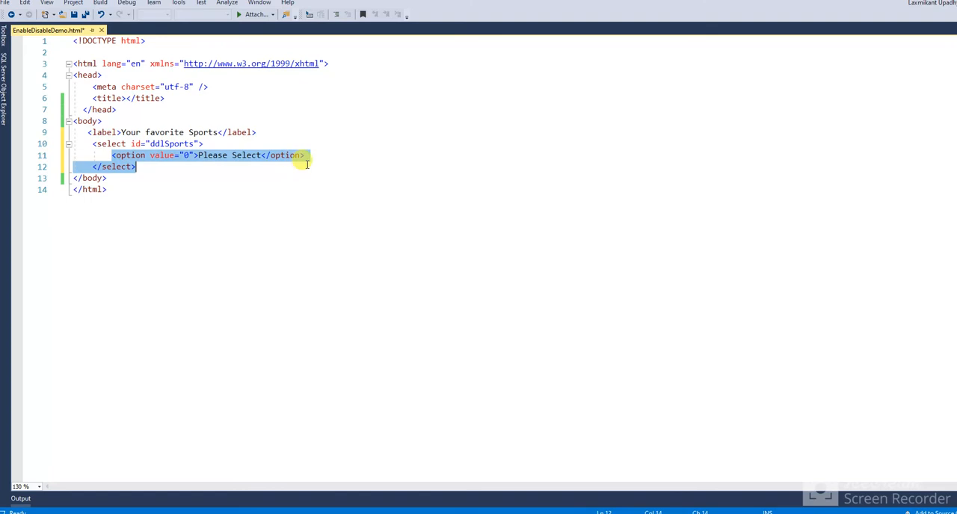
Duplicate the option line into six placeholder options with values 0 through 5.
click(307, 156)
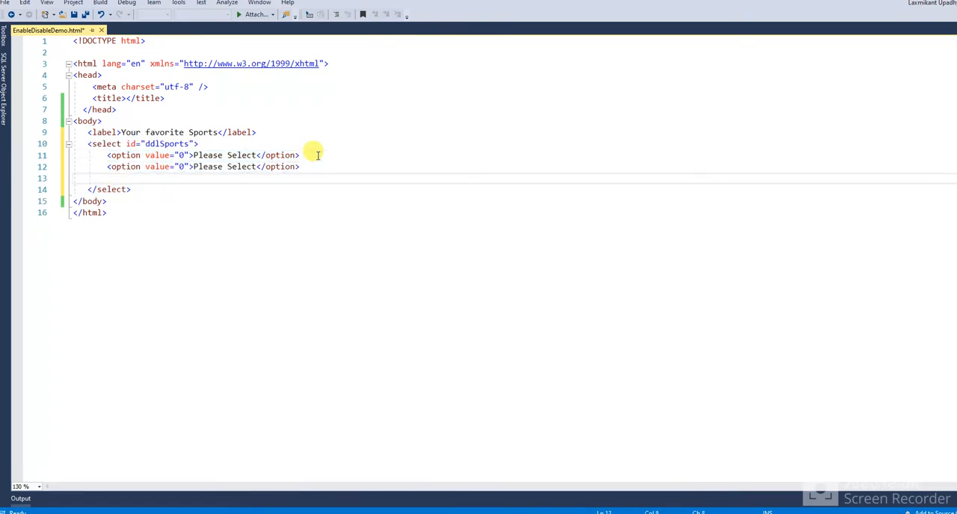
text(<option value="0">Please Select</option>)
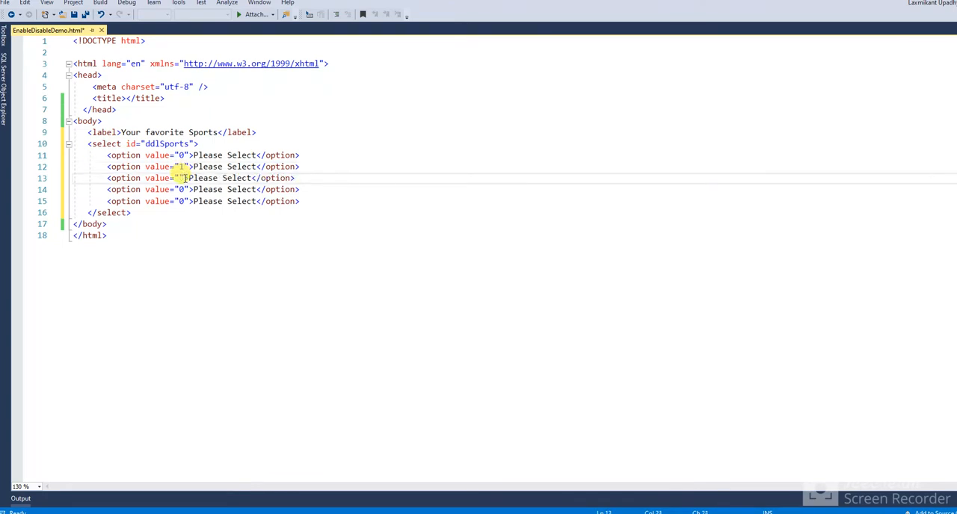
text(2)
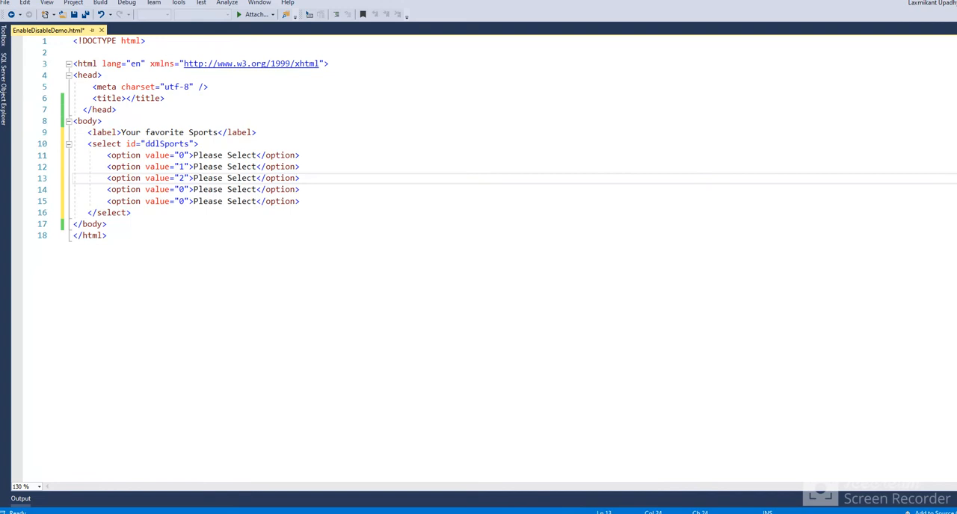
double_click(180, 189)
text(3)
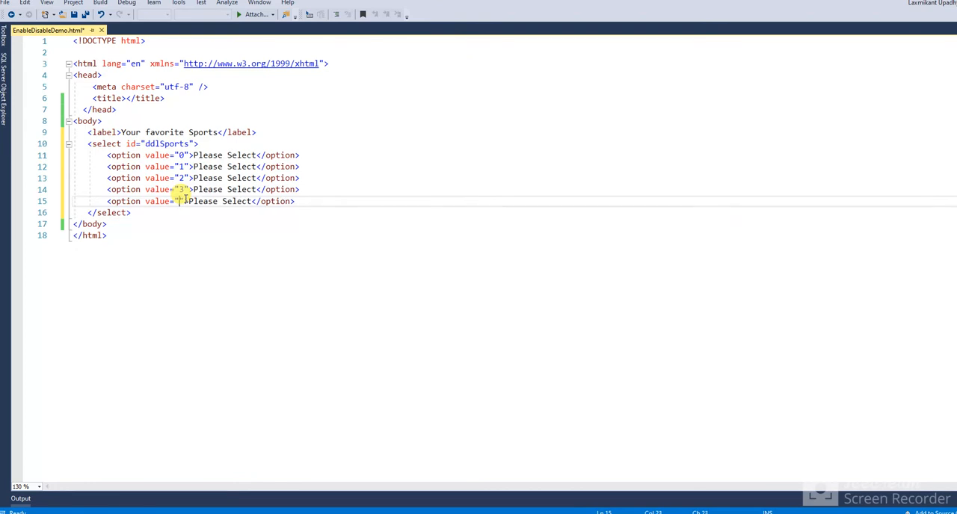
text(4)
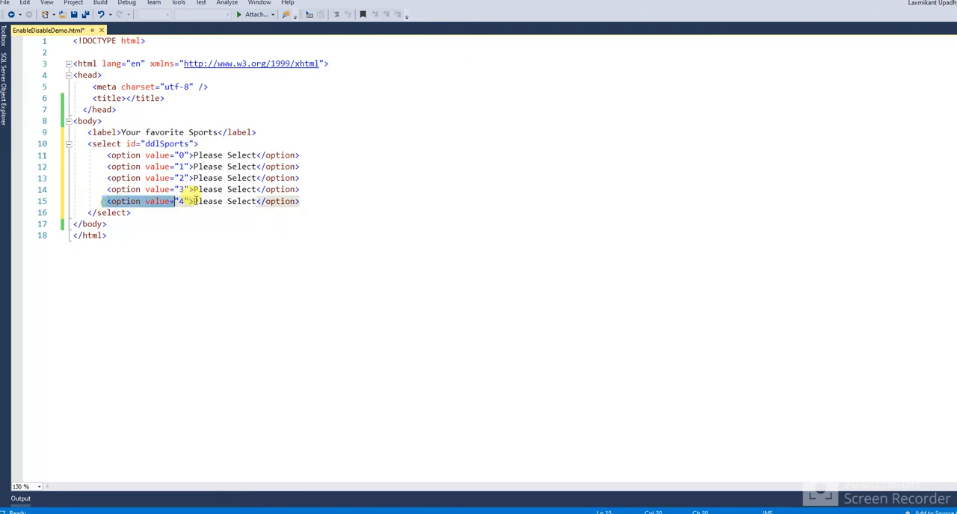
click(302, 200)
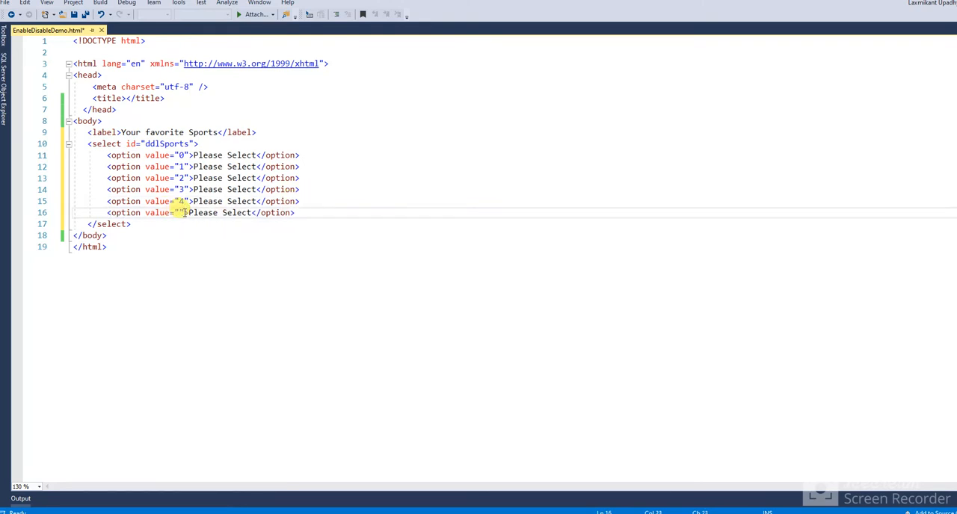
text(5)
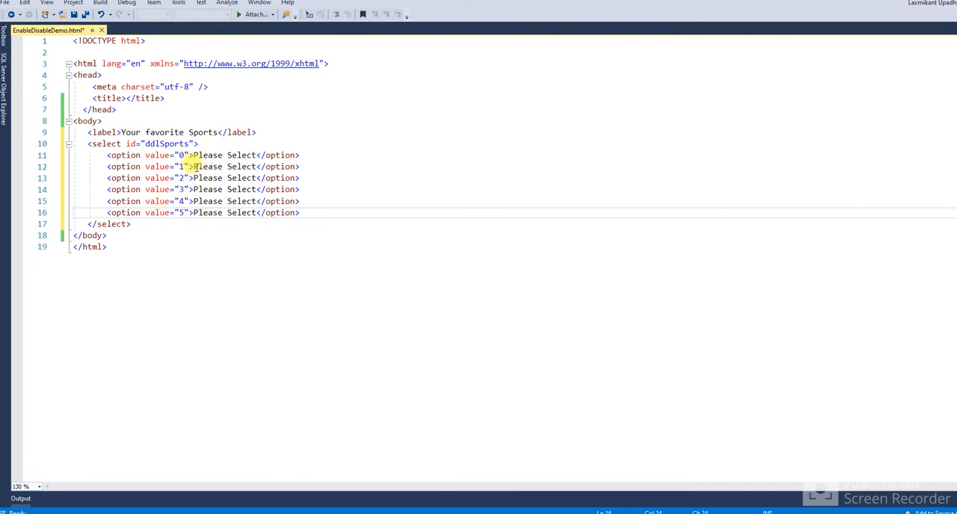
Rename options 1–3 to Cricket, Football and Hockey.
double_click(221, 166)
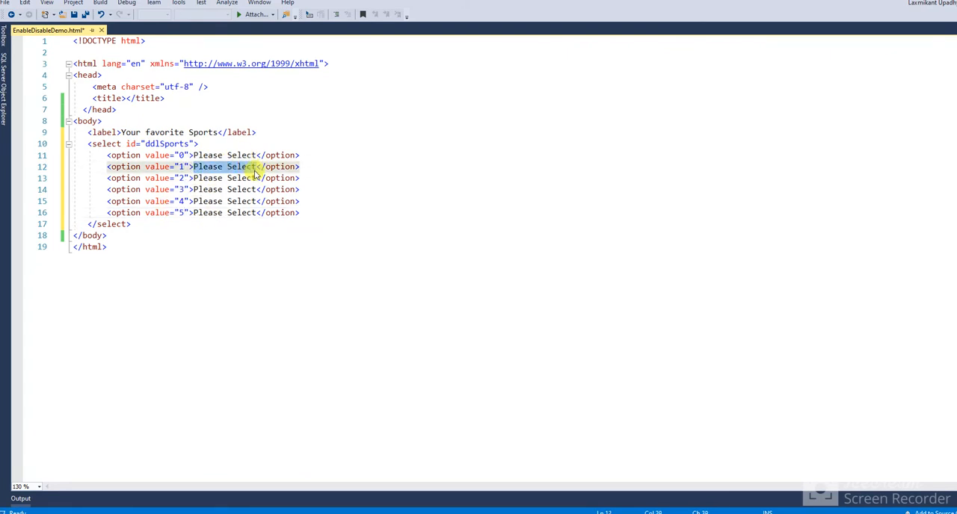
text(Crick)
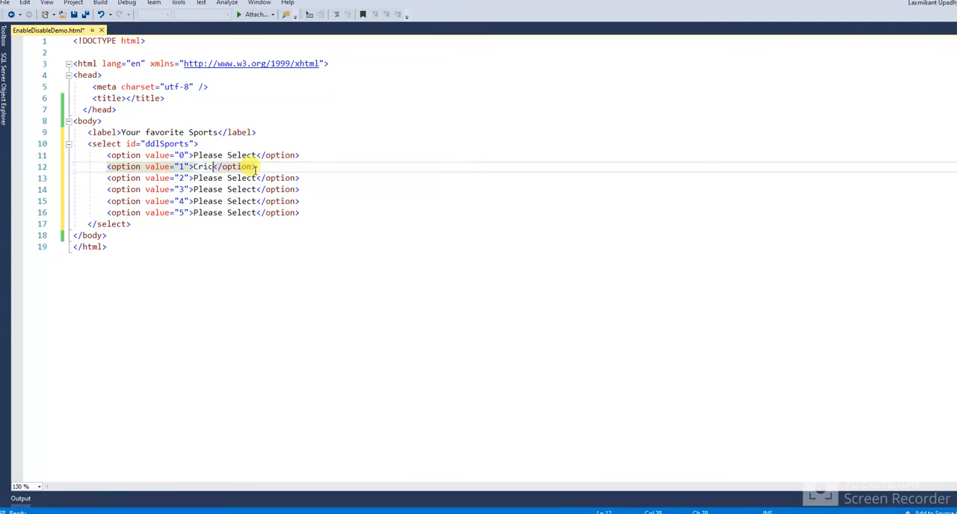
text(et)
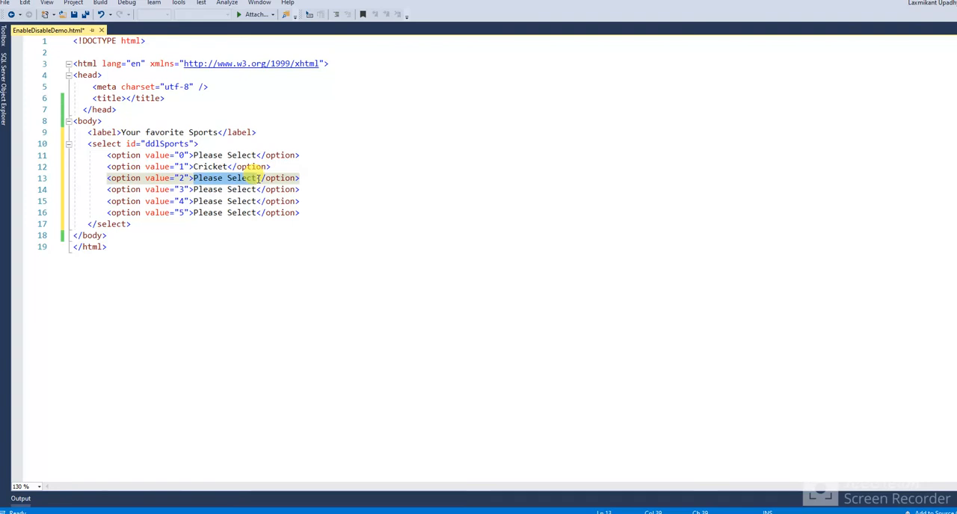
key(Delete)
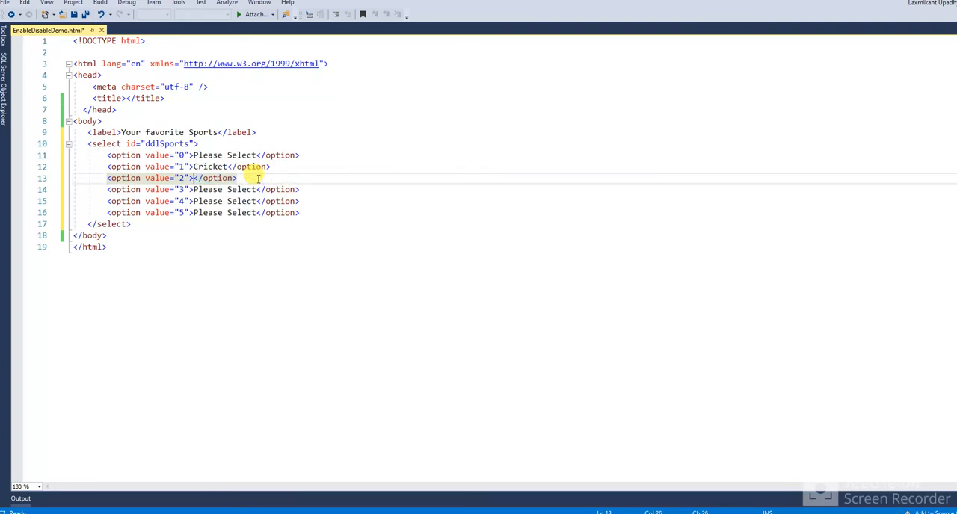
text(Footbal)
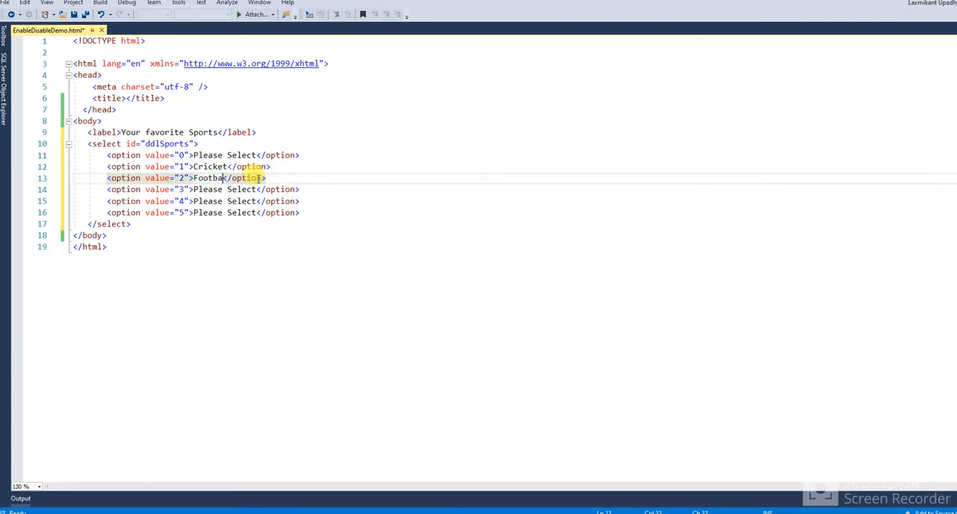
text(l)
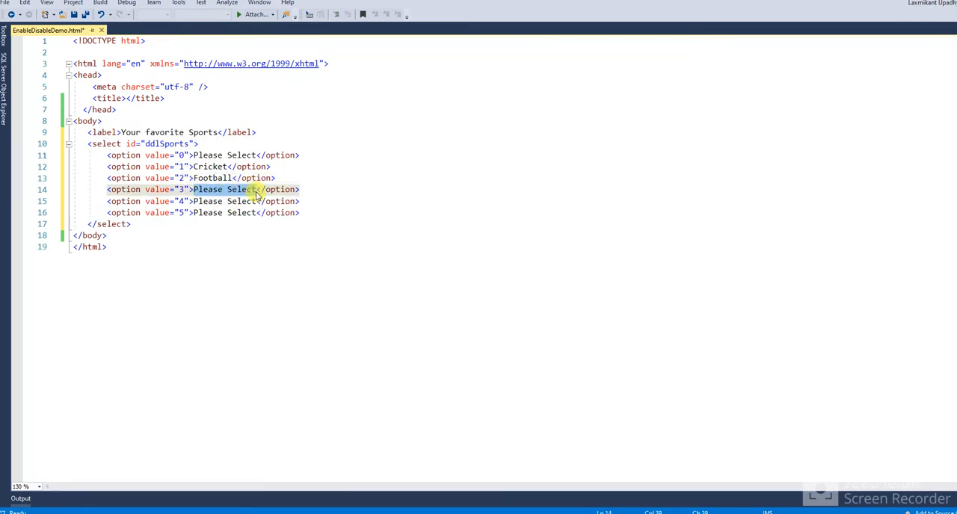
text(H)
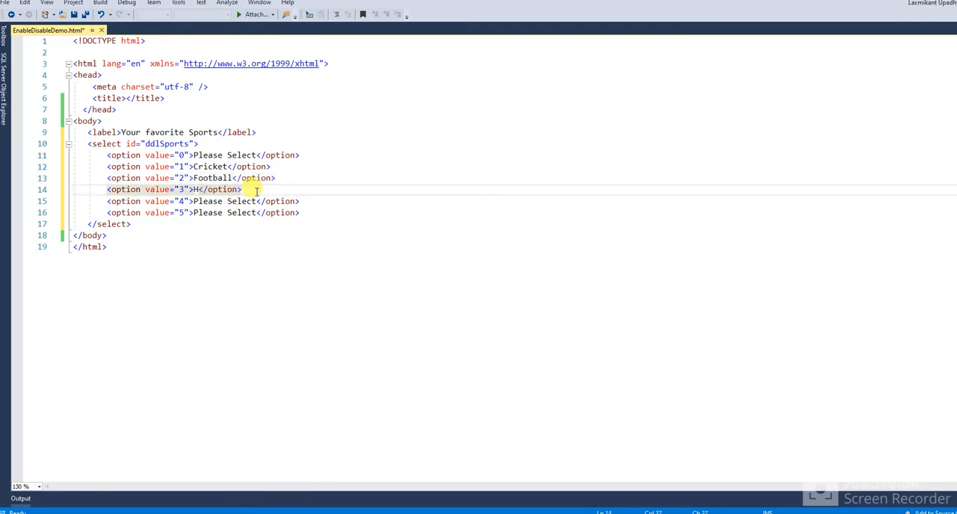
text(ockey)
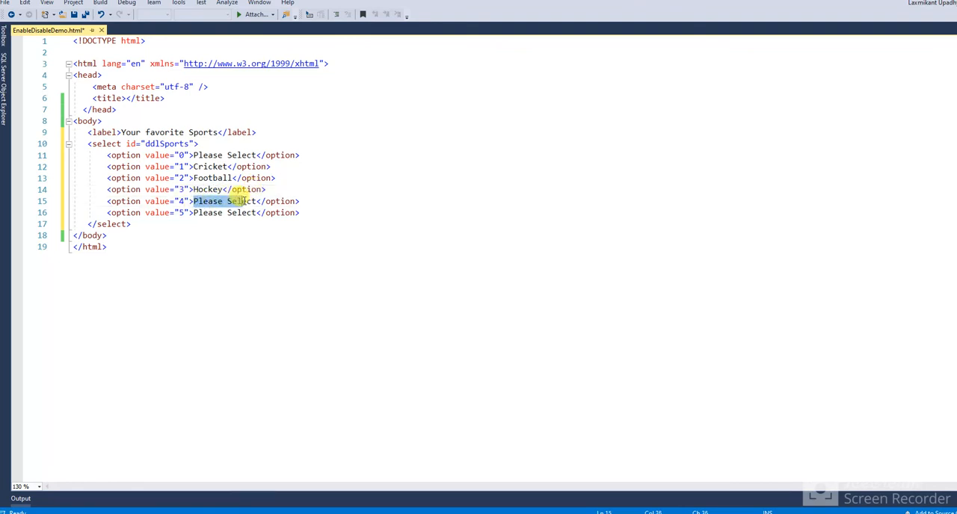
Rename options 4 and 5 to Kabaddi and Other.
key(Delete)
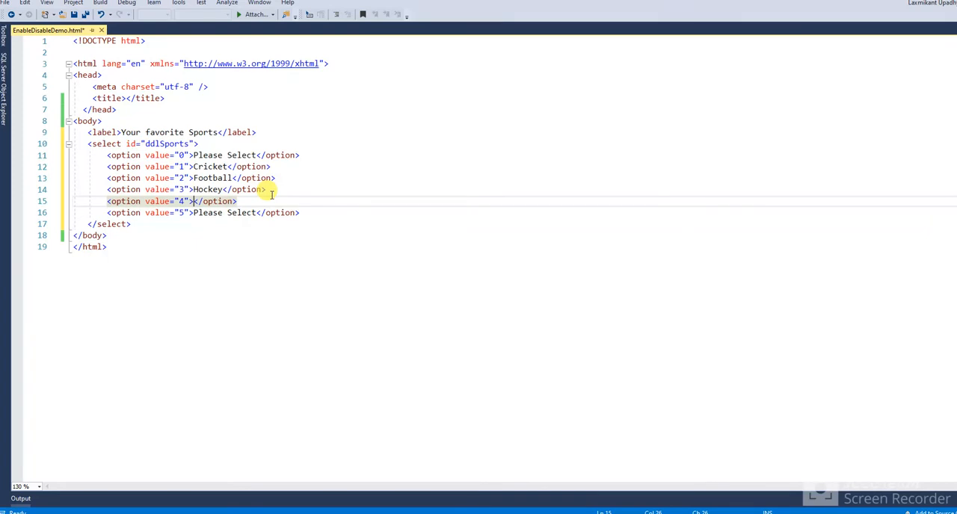
text(a)
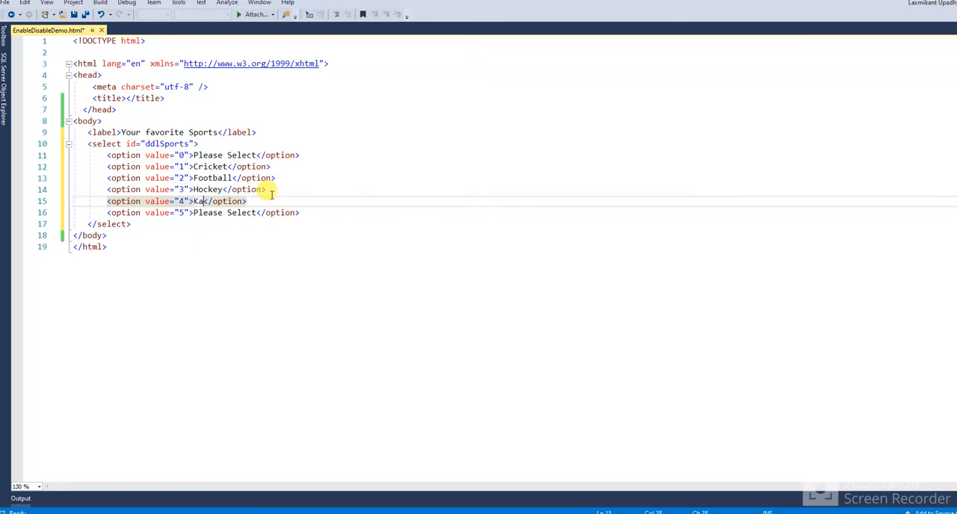
text(baddi)
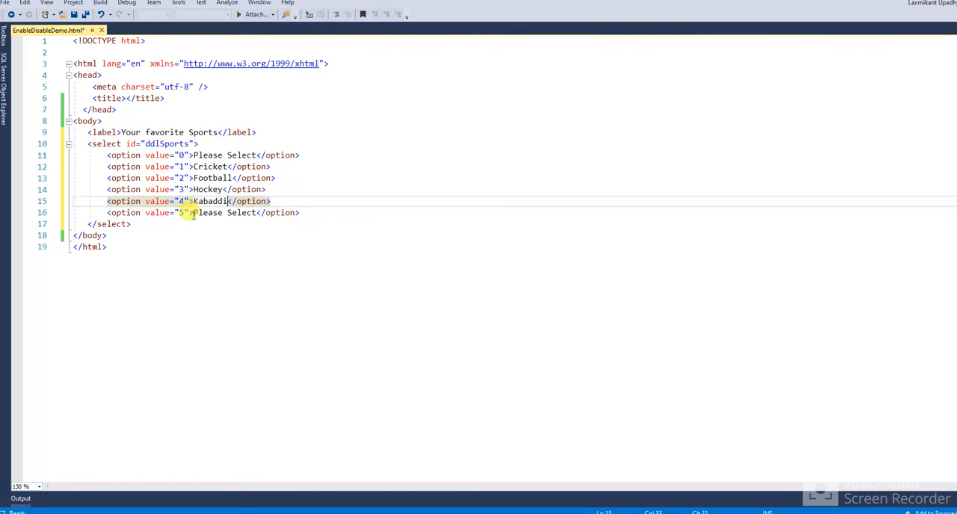
double_click(216, 212)
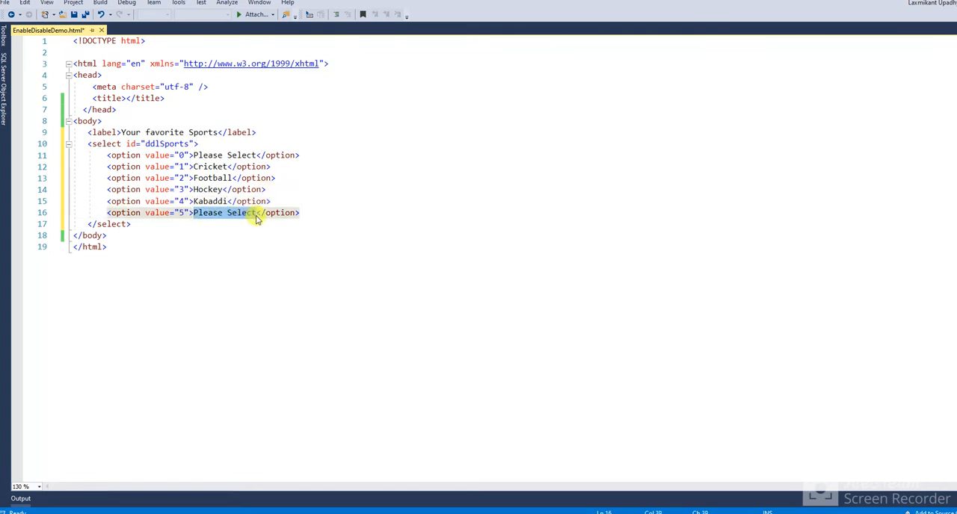
text(Other)
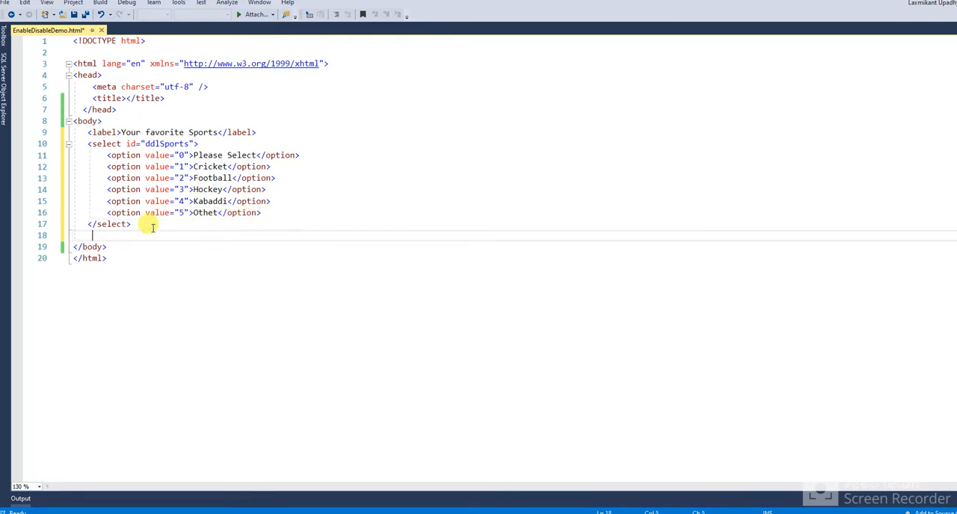
Add <br /> and <hr /> after the select, ahead of the Other: caption and disabled txtOtherSports input.
text(<br />)
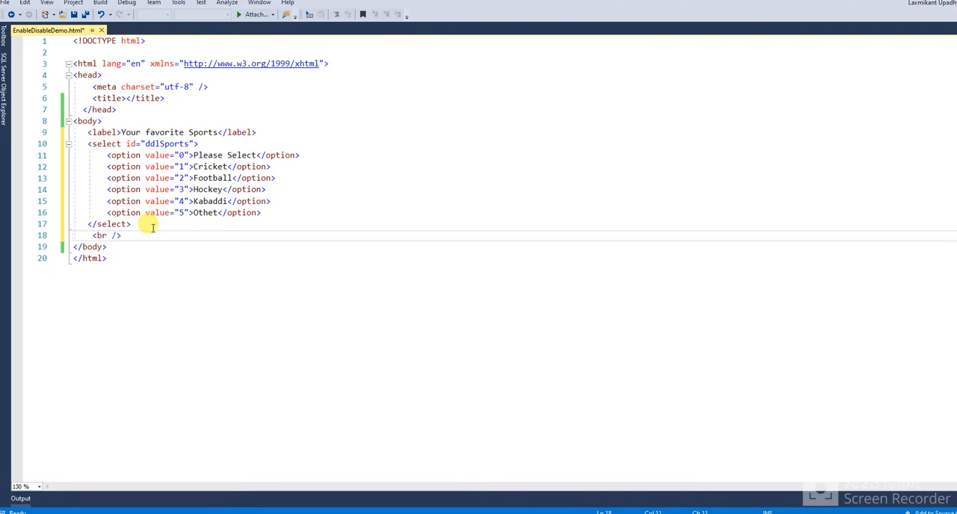
text(<hr />)
text(<input type="text" id="txtOtherSports" disabled="disabled" />)
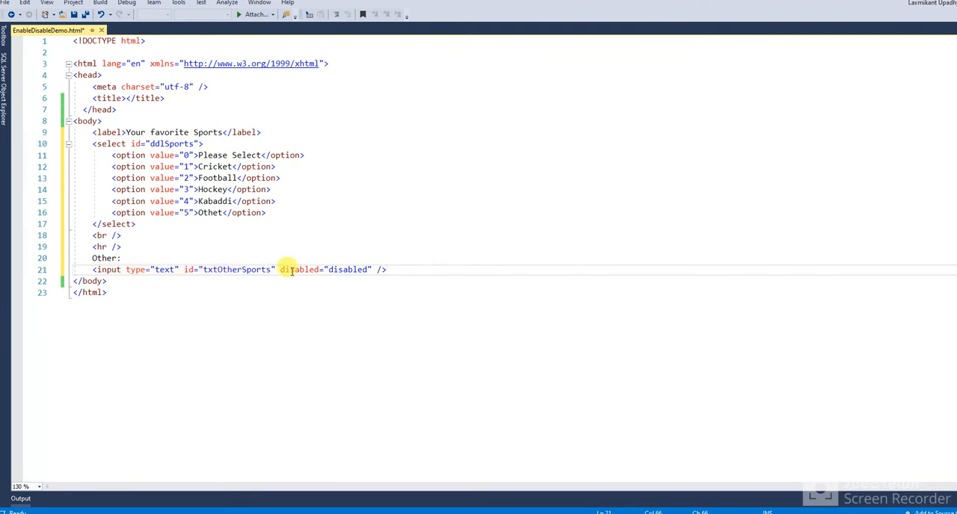
mouse_move(347, 269)
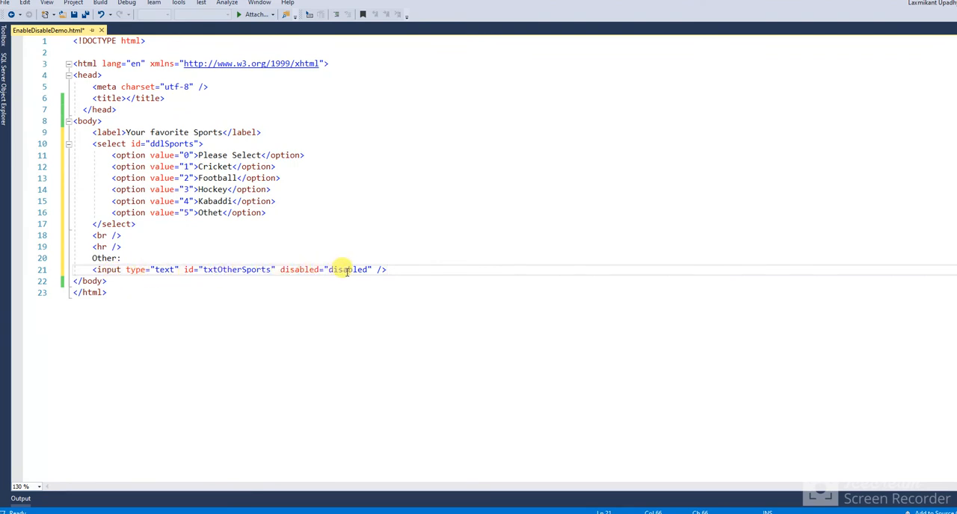
mouse_move(329, 257)
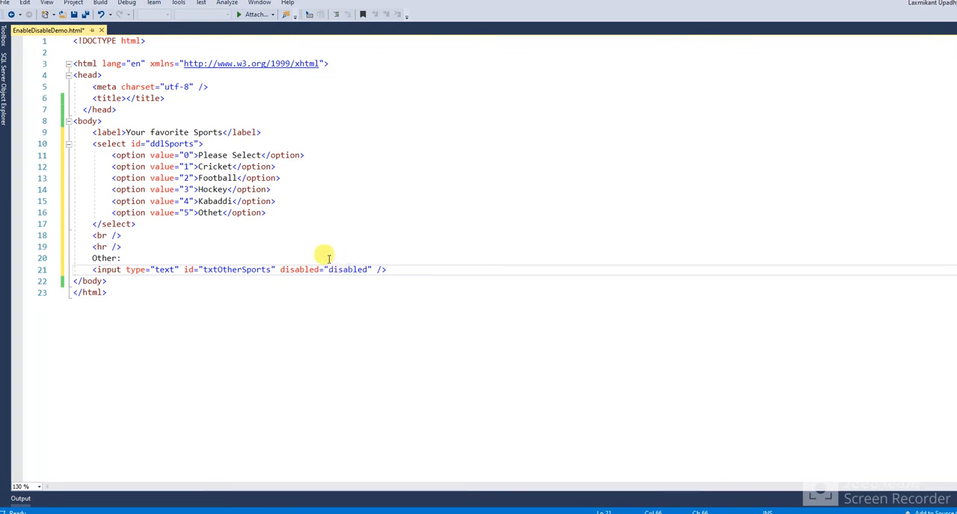
mouse_move(344, 281)
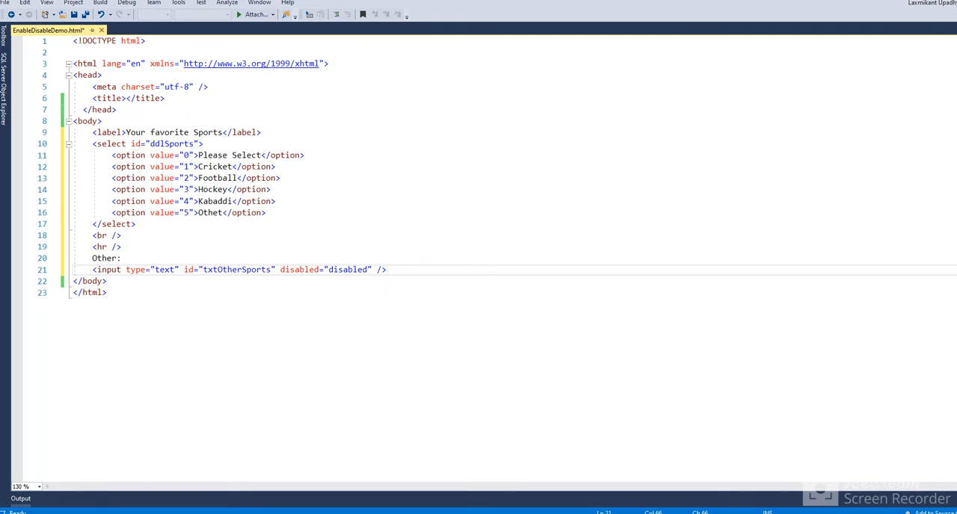
mouse_move(260, 236)
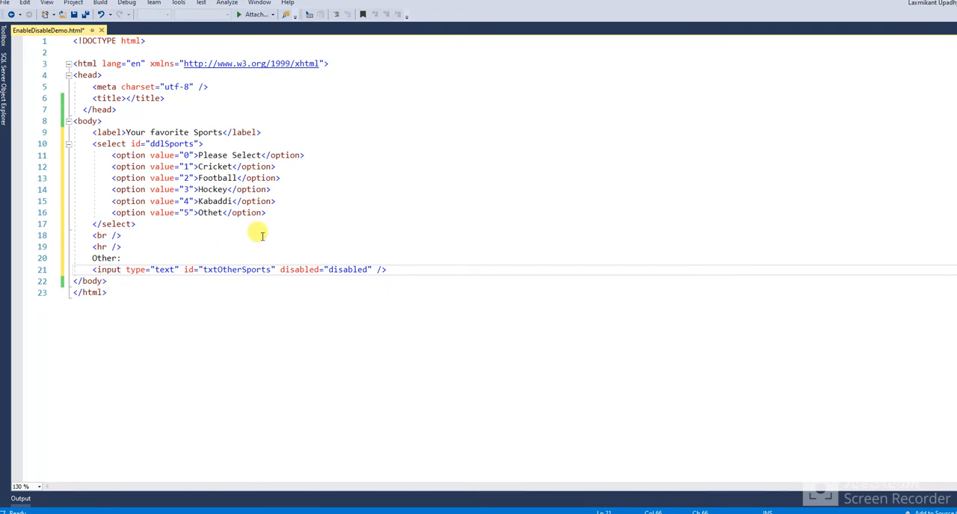
Reference jQuery 1.8.3 from ajax.googleapis.com with a script line in the page head.
click(166, 98)
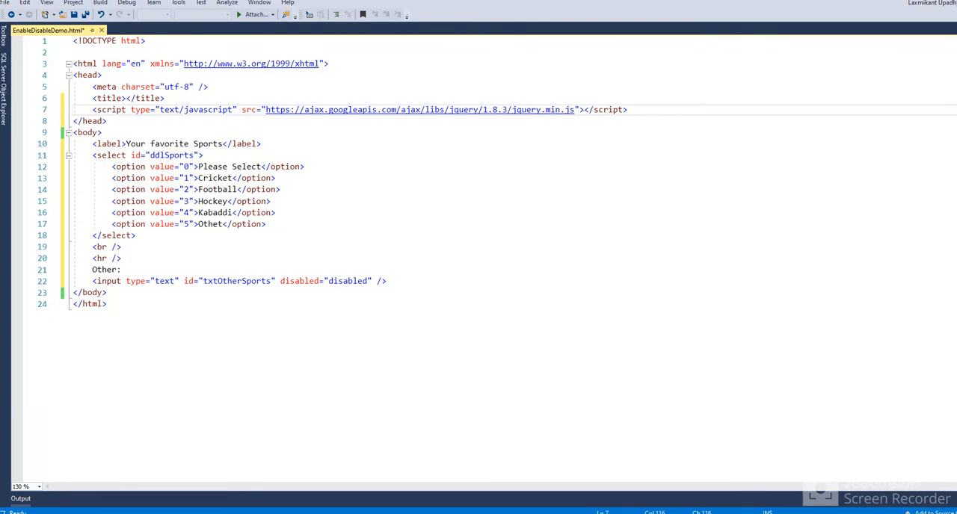
click(635, 109)
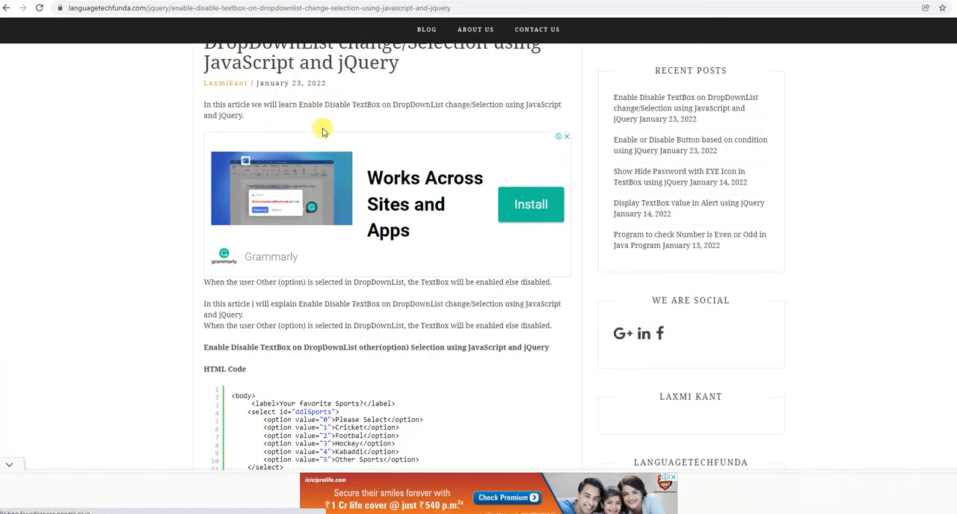
Scroll through the LanguageTechFunda article's code and output sections and return to its title.
scroll(up, 3)
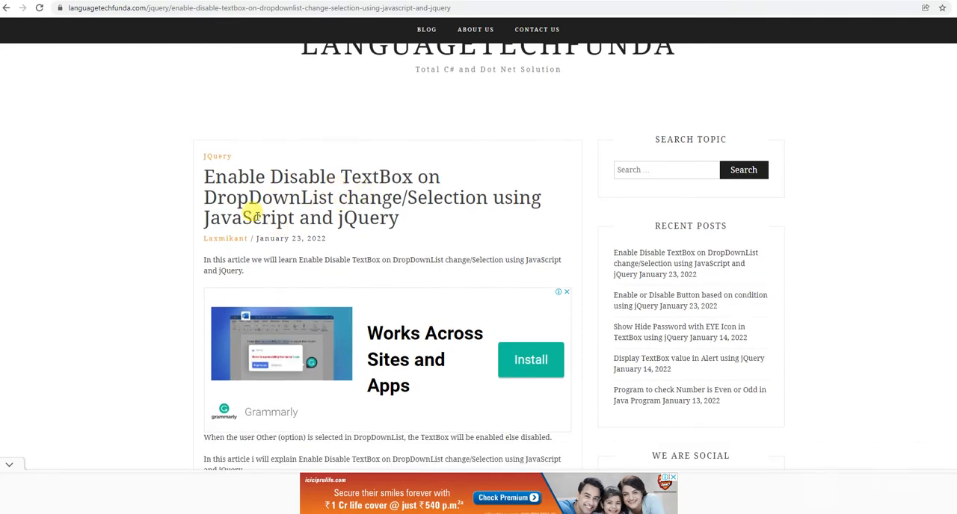
scroll(down, 3)
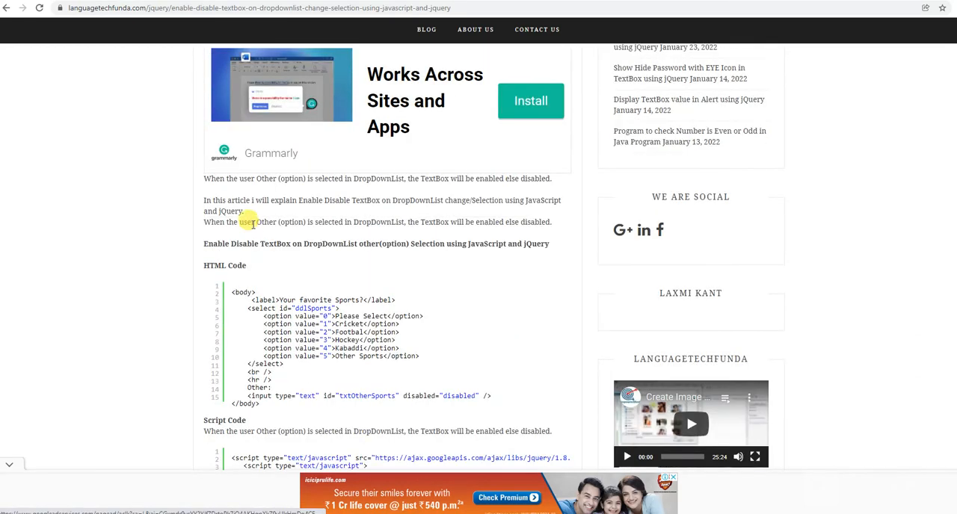
scroll(down, 3)
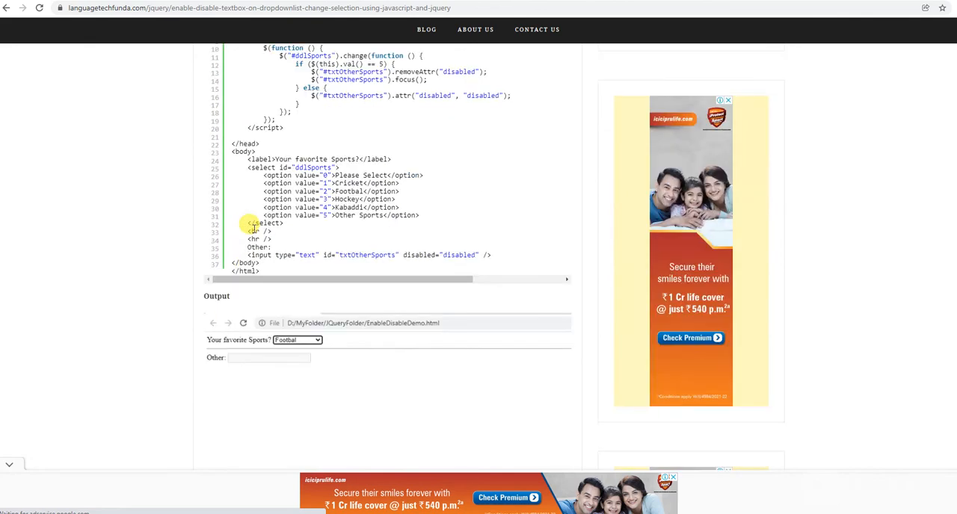
scroll(up, 3)
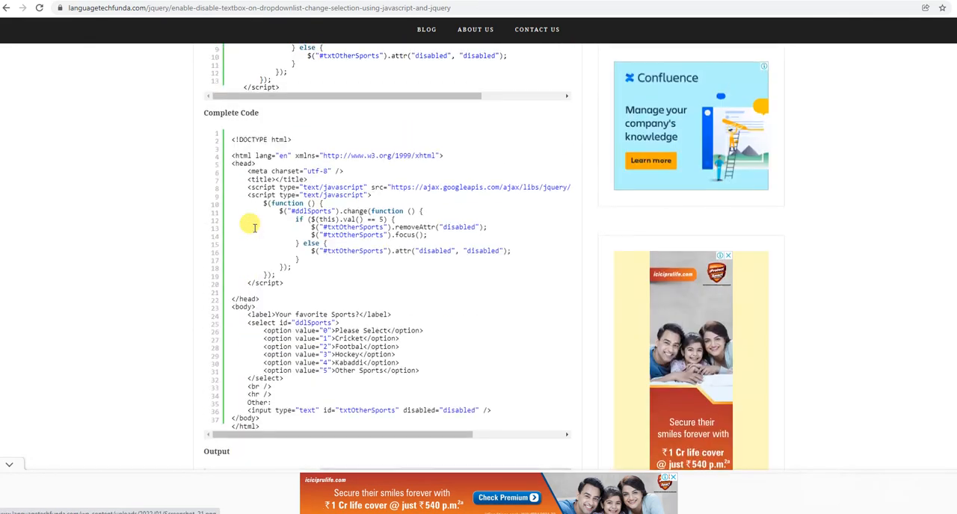
scroll(up, 3)
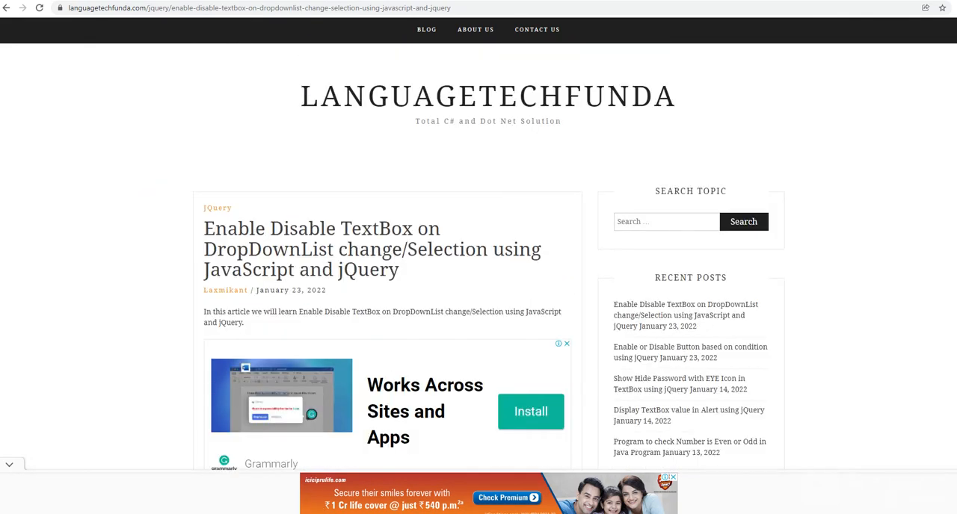